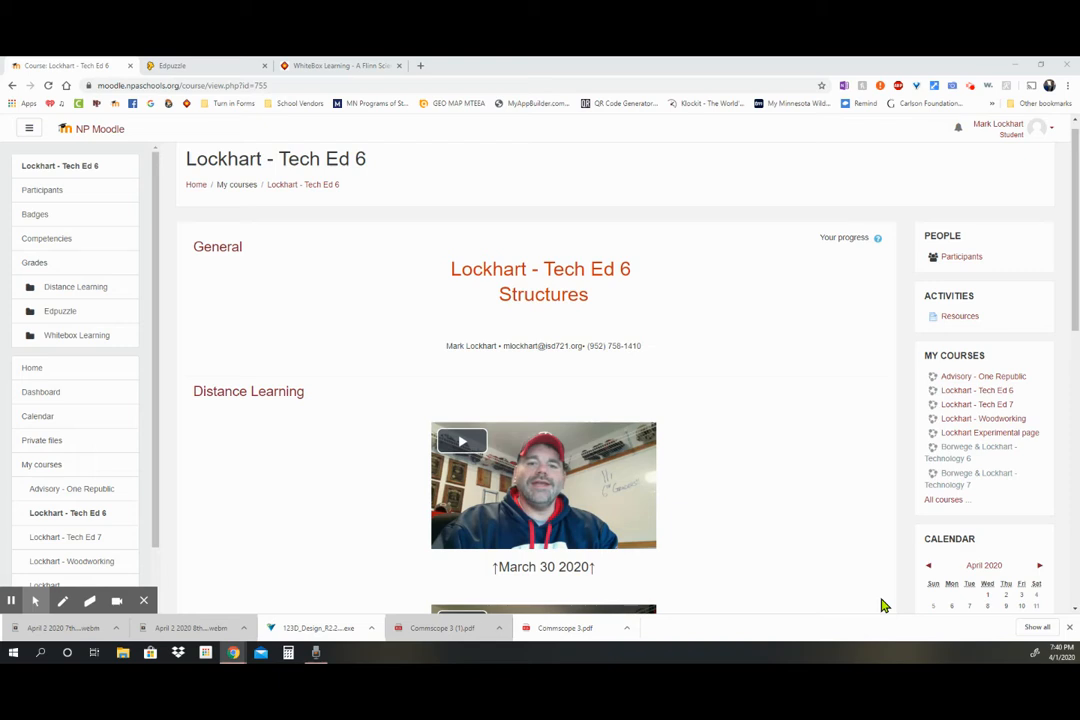
mouse_move(522, 259)
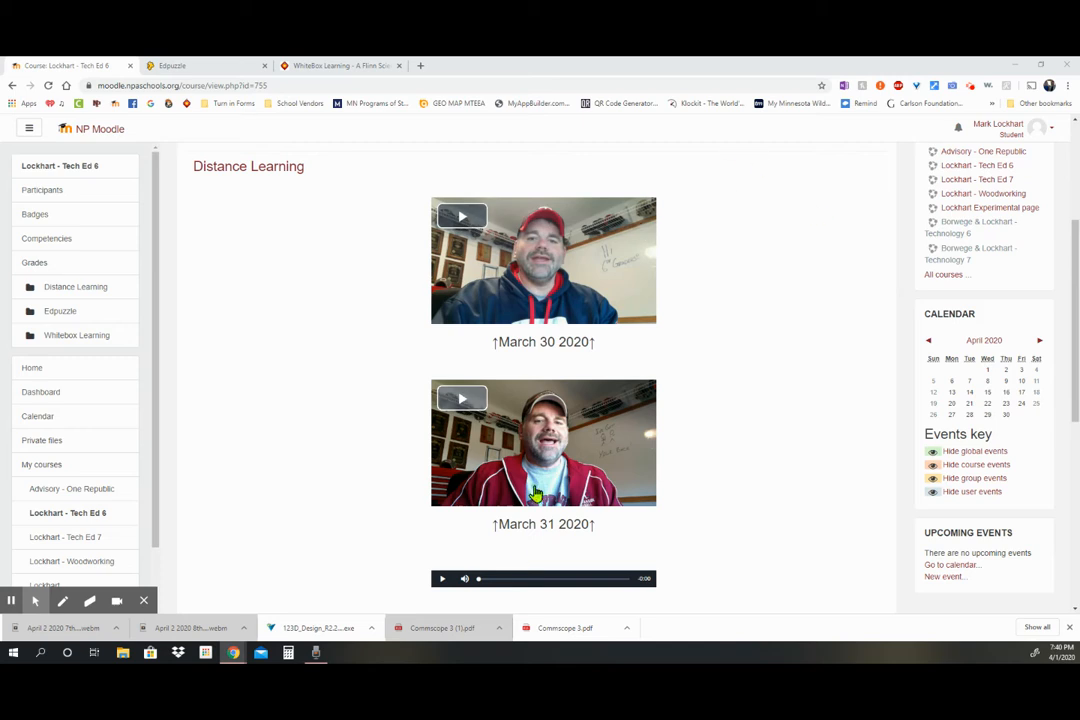
Scroll the Moodle course page down to the Whitebox Learning section and its login link
scroll("down", 3)
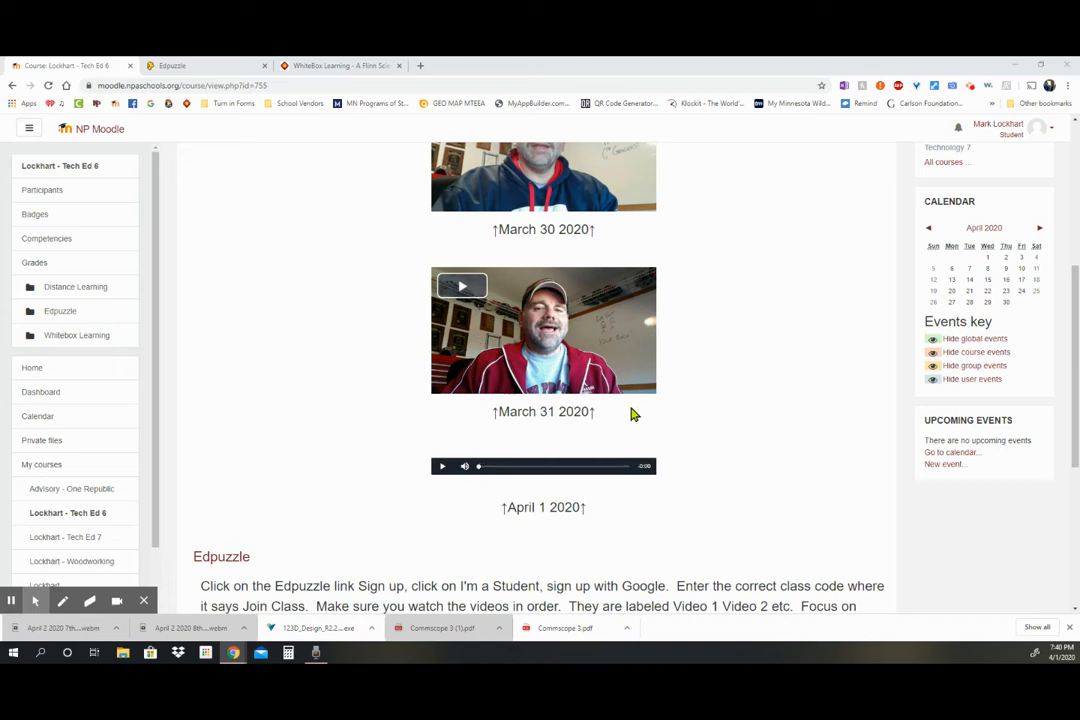
scroll("down", 3)
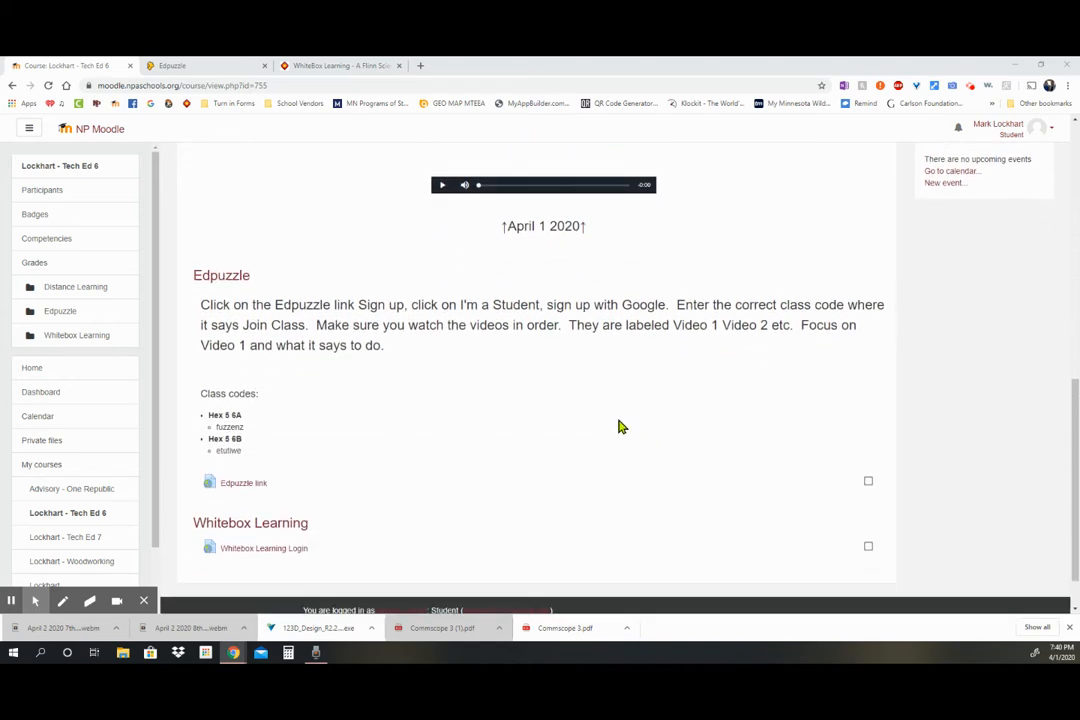
mouse_move(420, 378)
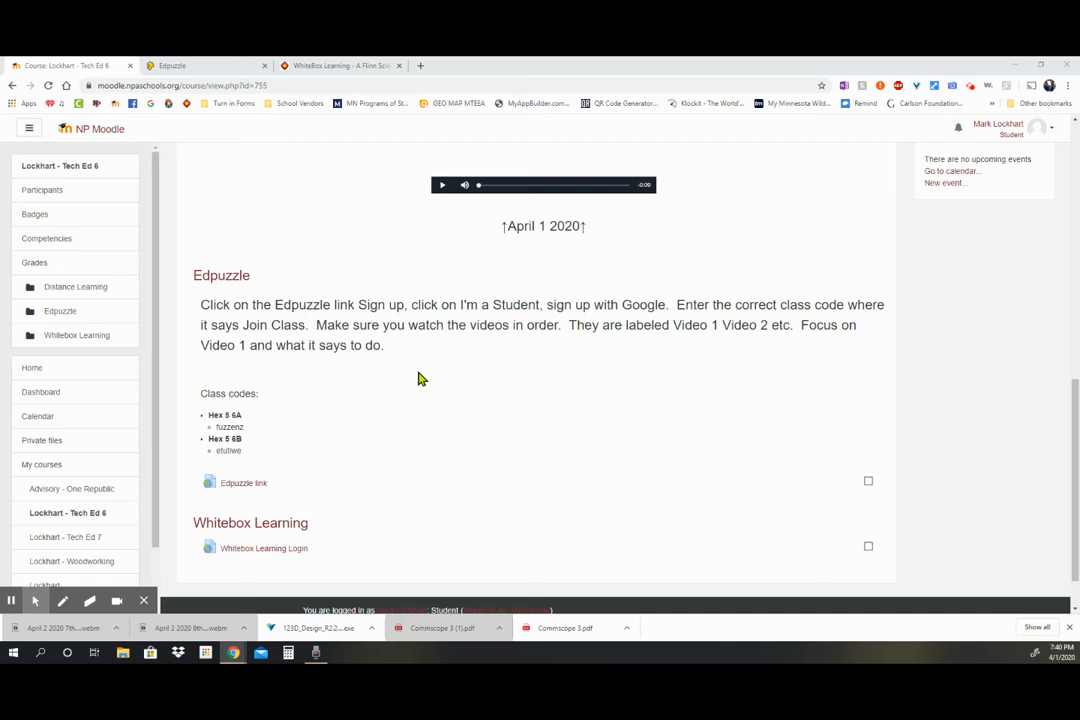
mouse_move(253, 440)
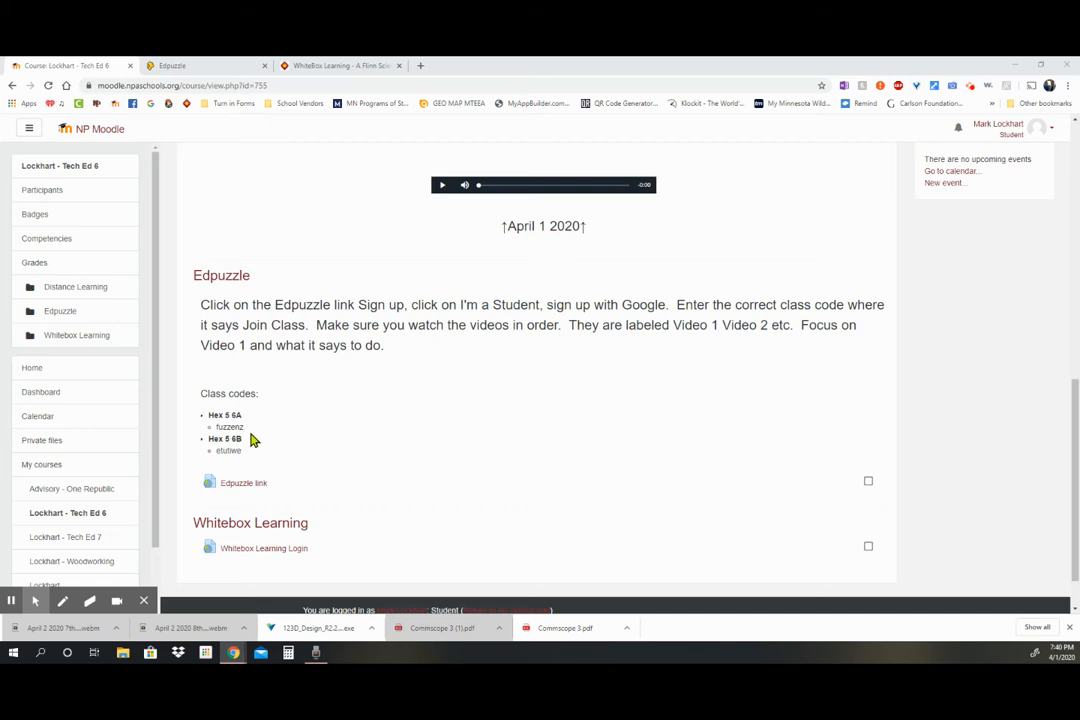
mouse_move(249, 445)
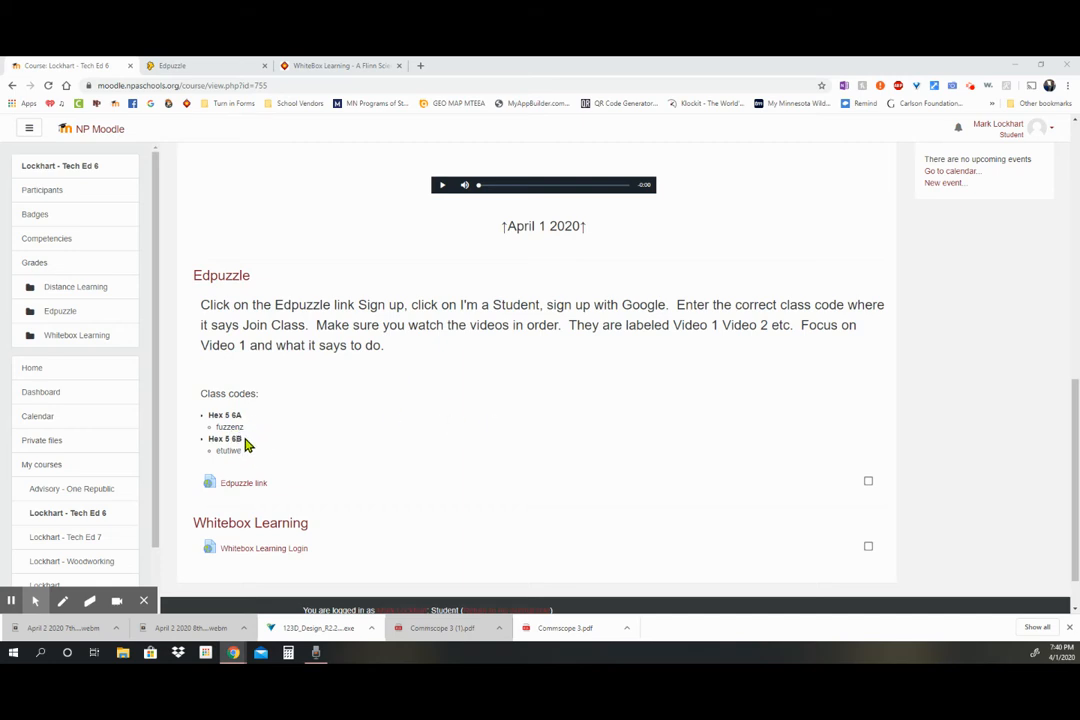
mouse_move(215, 432)
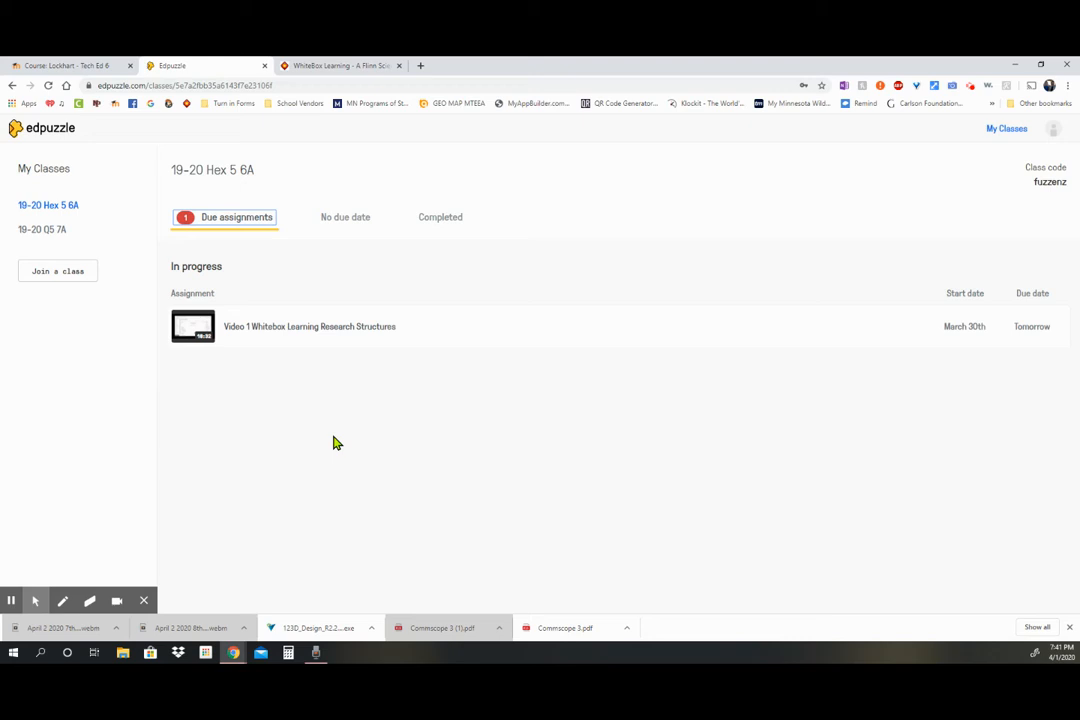
mouse_move(338, 369)
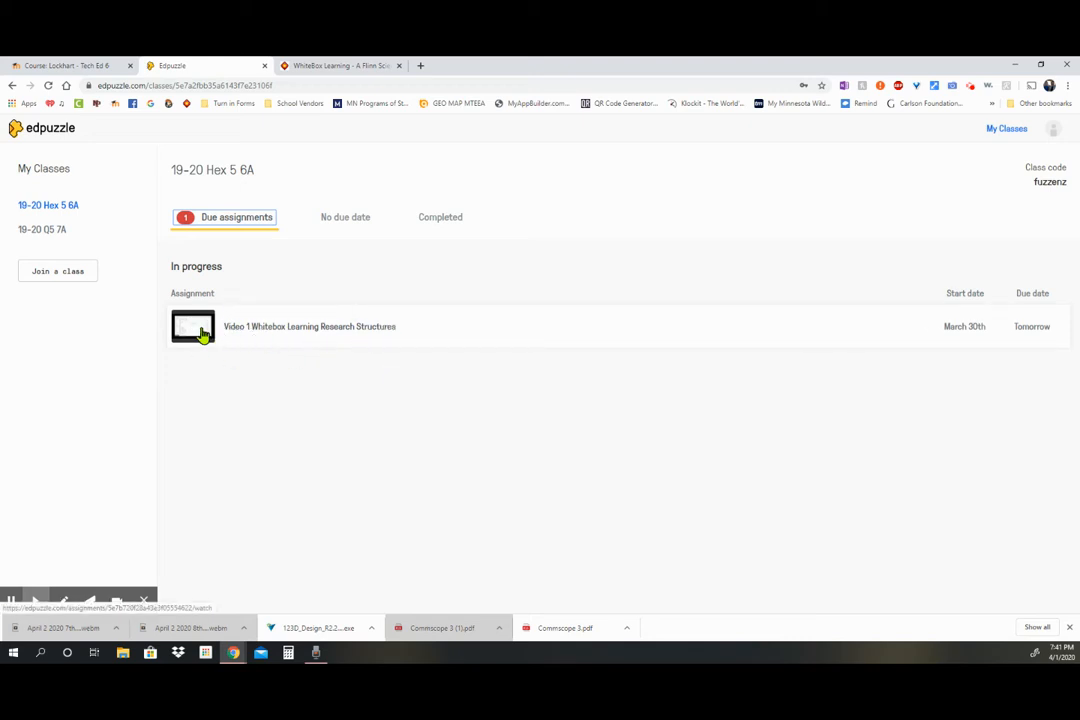
mouse_move(248, 325)
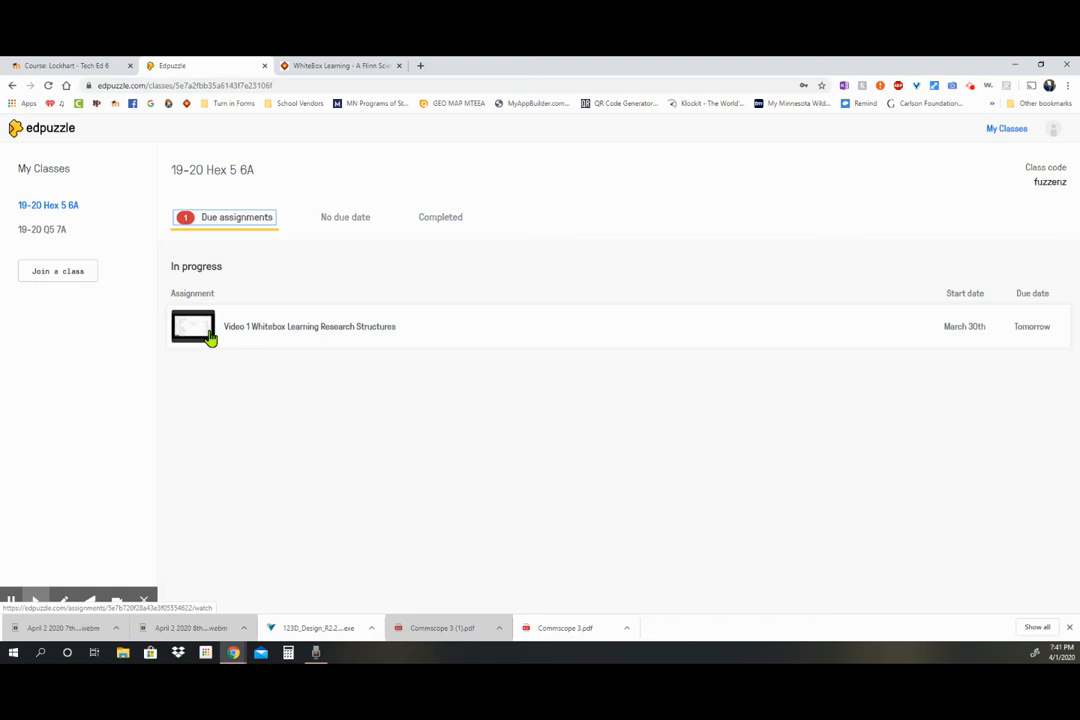
mouse_move(377, 338)
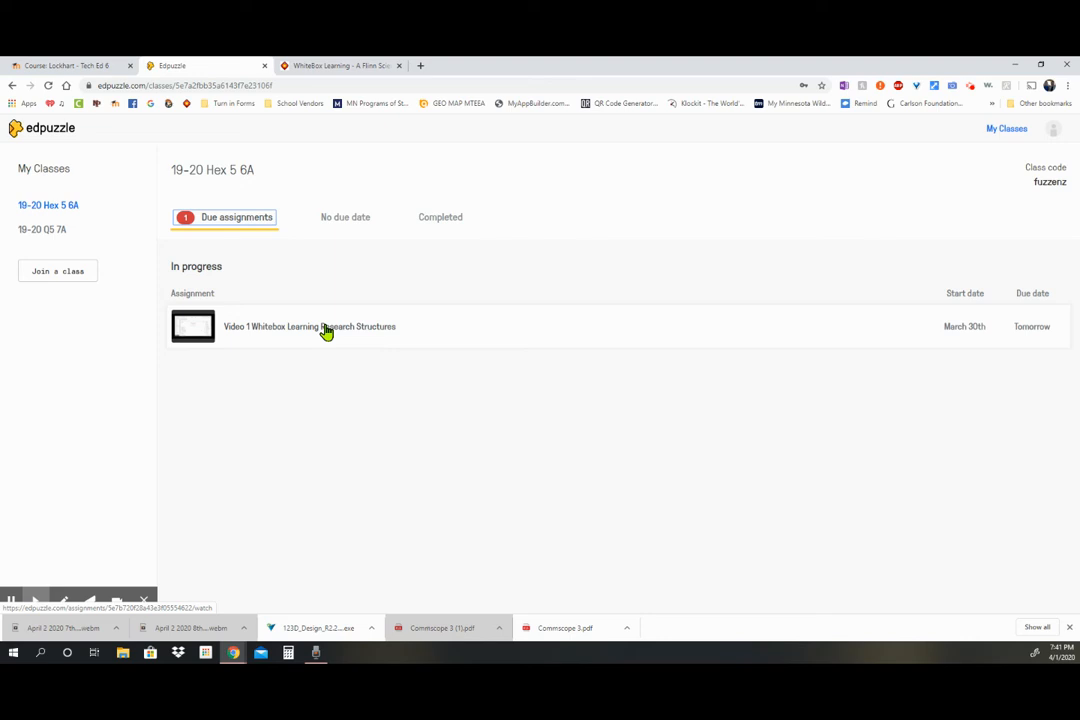
mouse_move(244, 343)
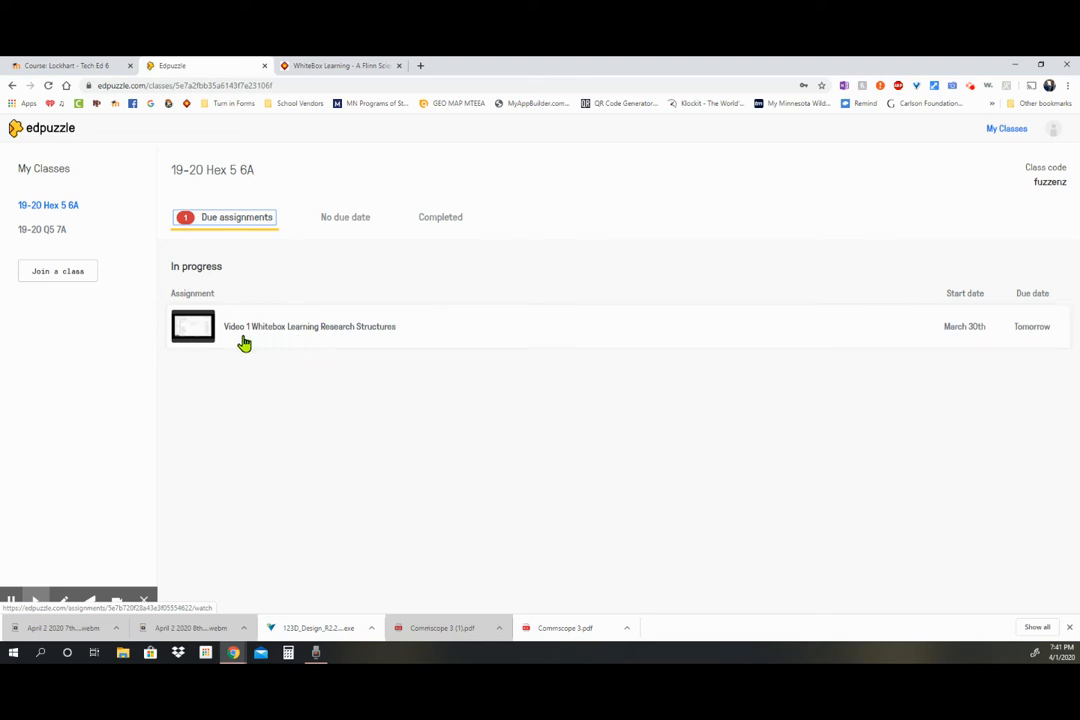
mouse_move(236, 345)
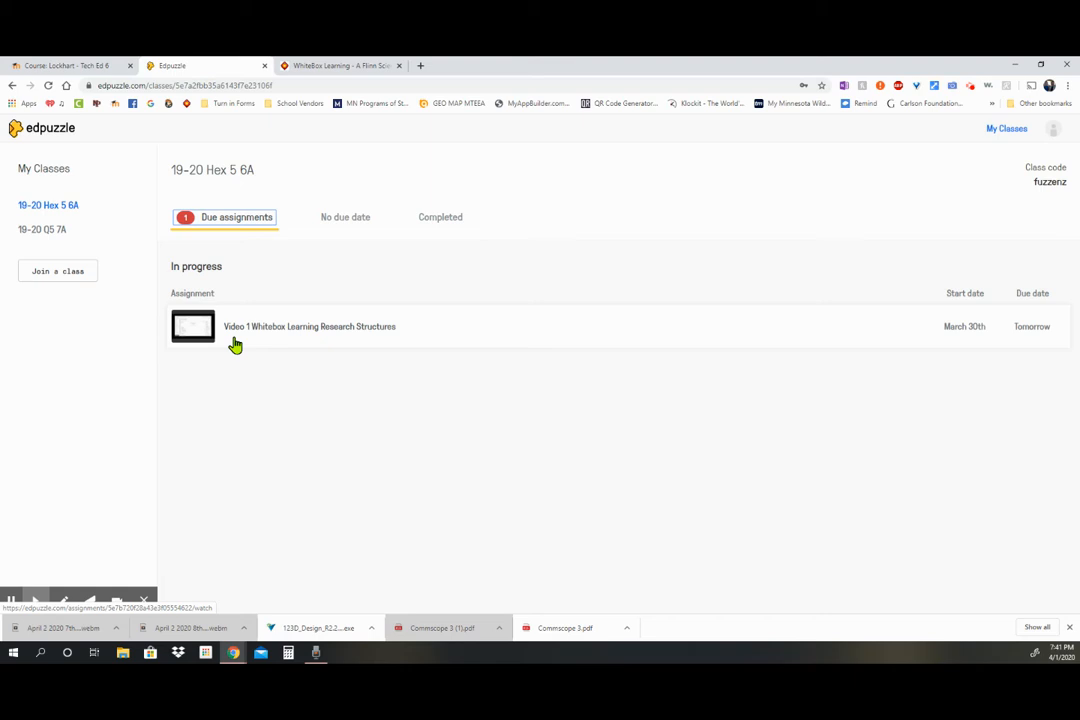
mouse_move(298, 343)
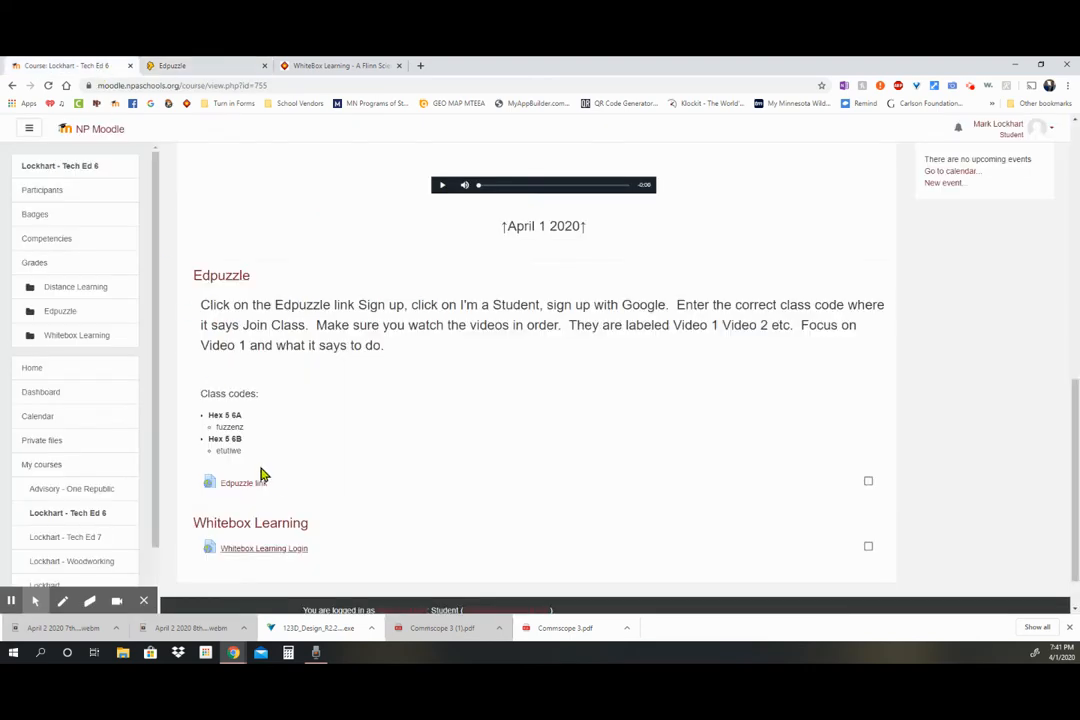
scroll("down", 3)
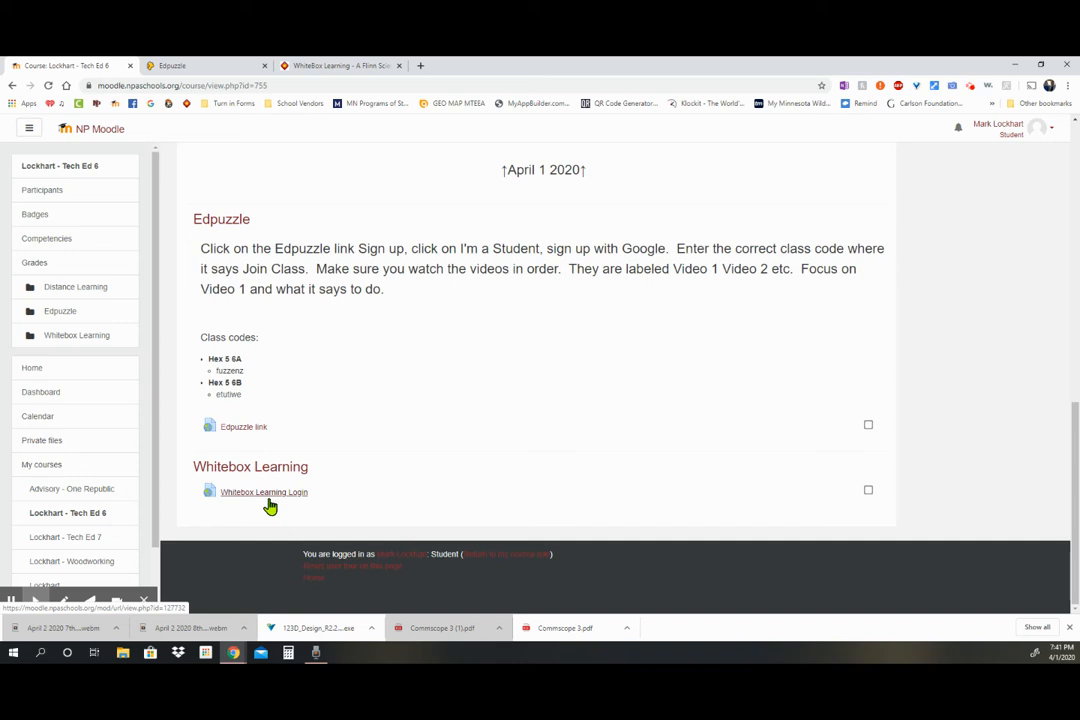
mouse_move(272, 498)
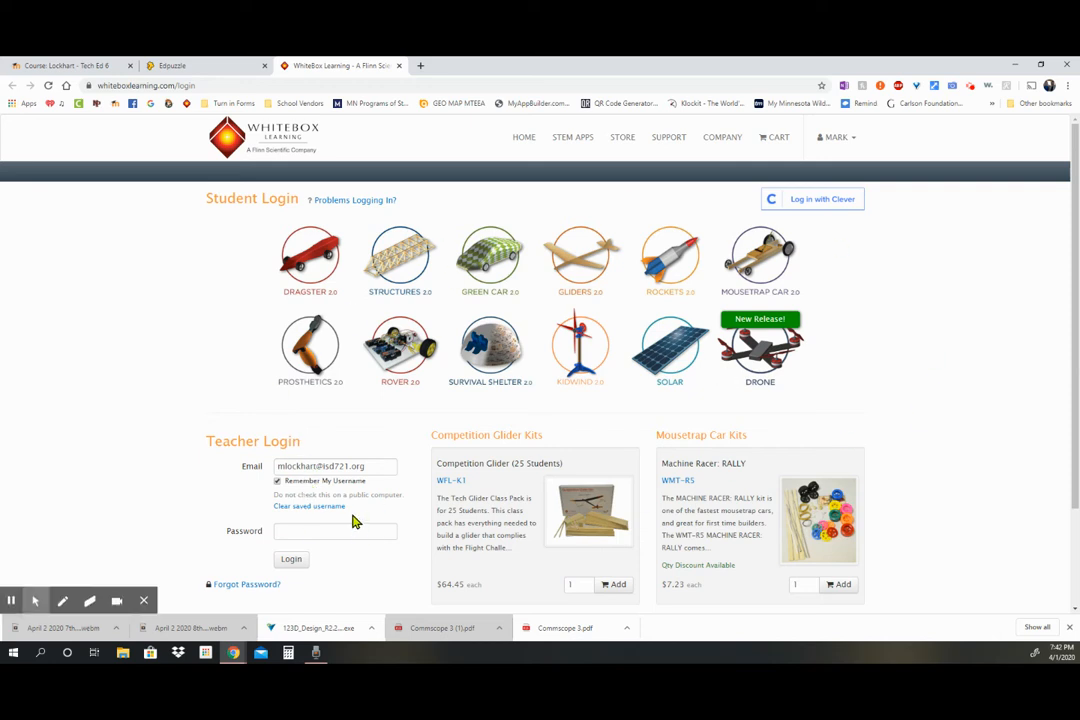
mouse_move(463, 429)
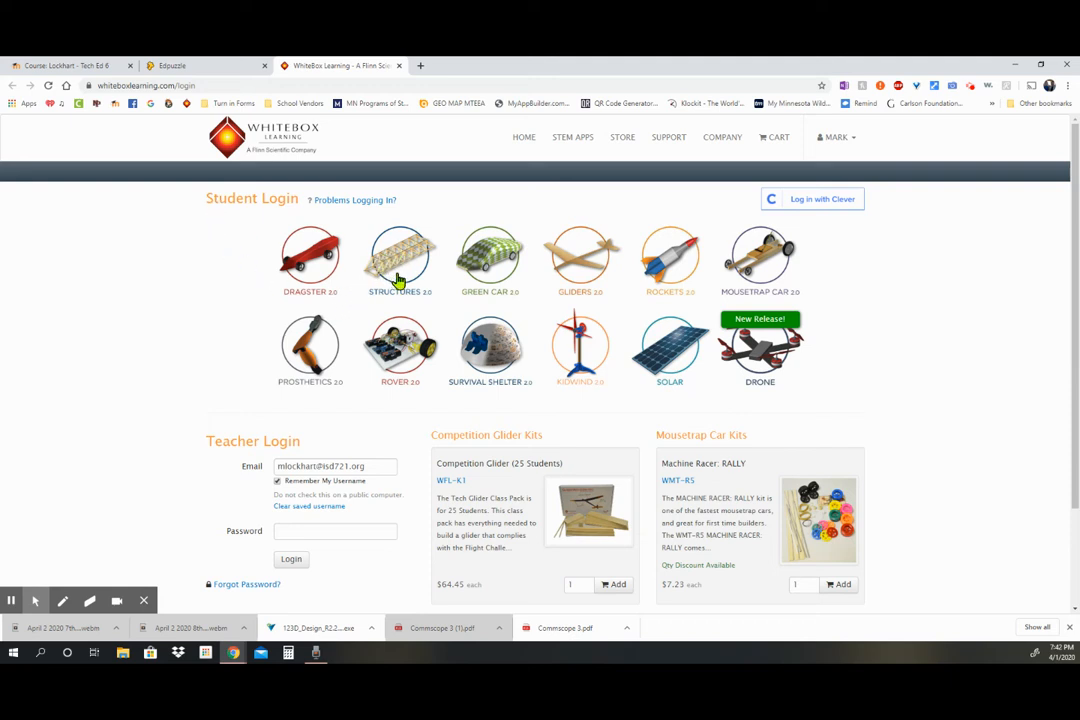
mouse_move(390, 258)
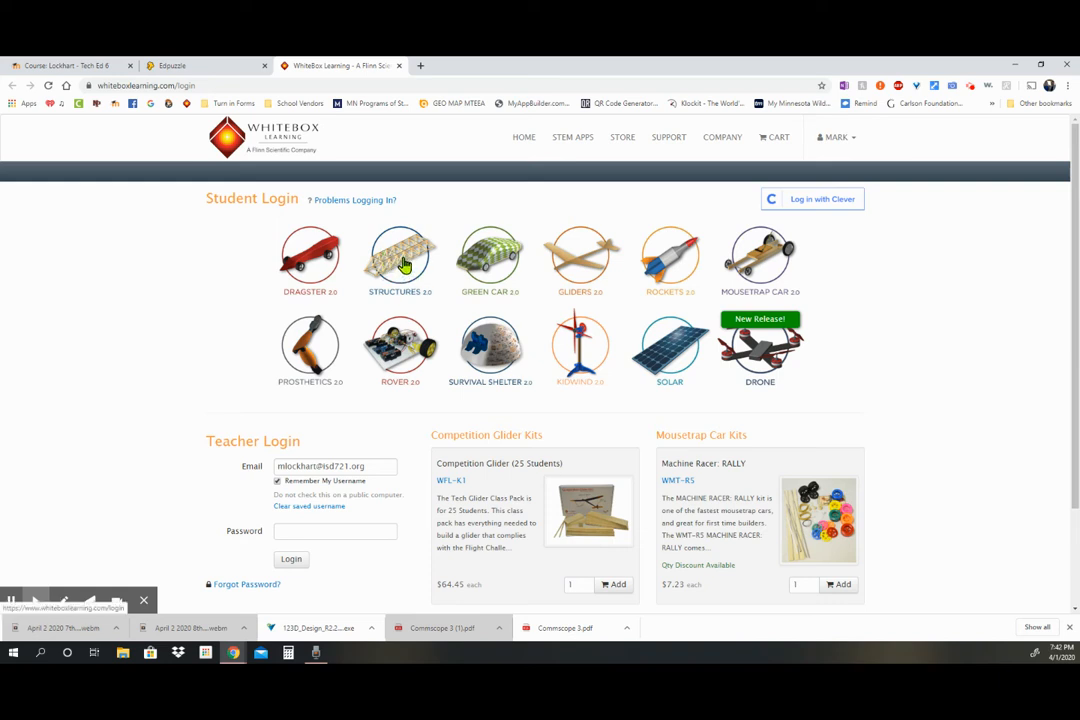
Log into Structures 2.0 with the student ID and group ID HLB0
left_click(399, 255)
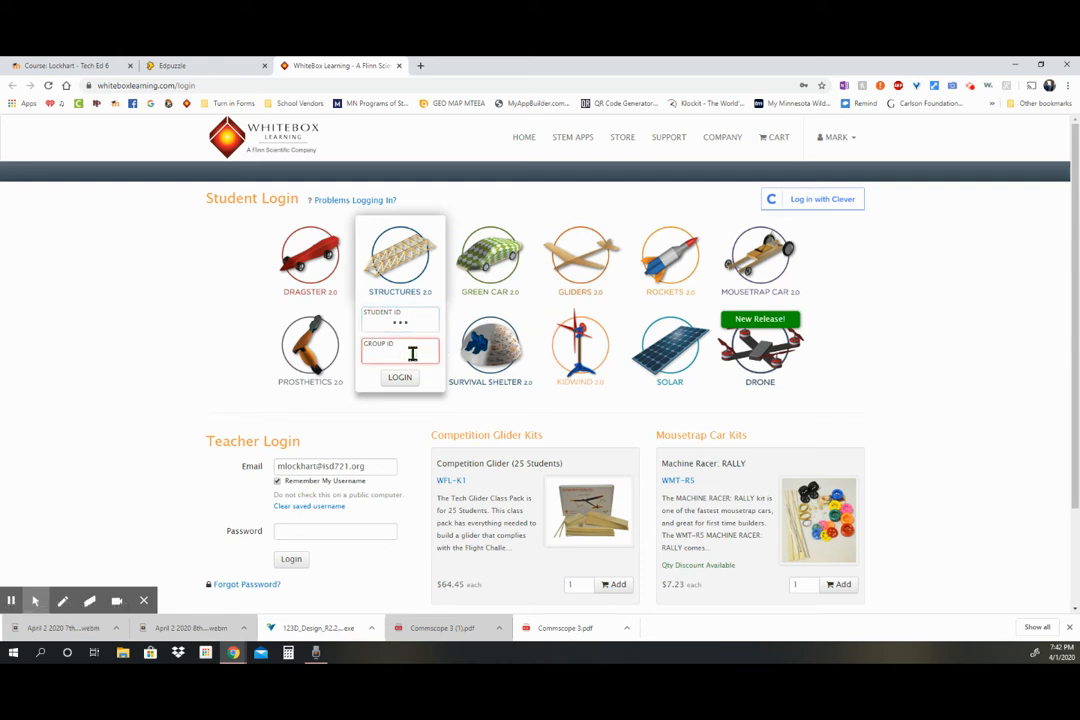
type("HLBO")
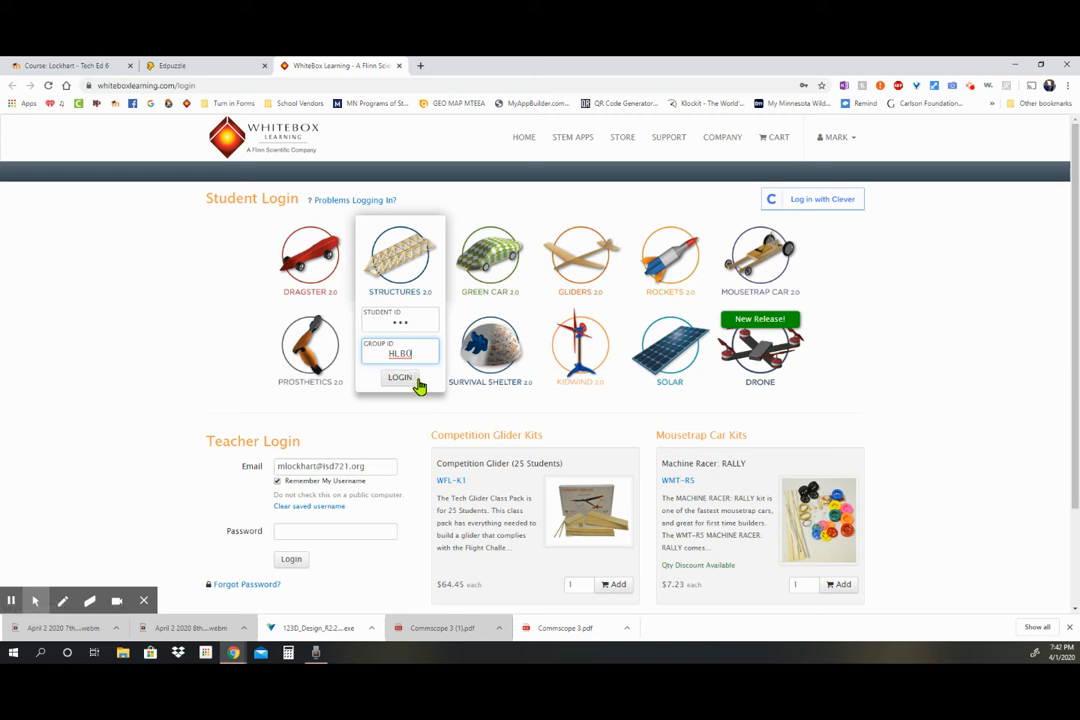
mouse_move(393, 407)
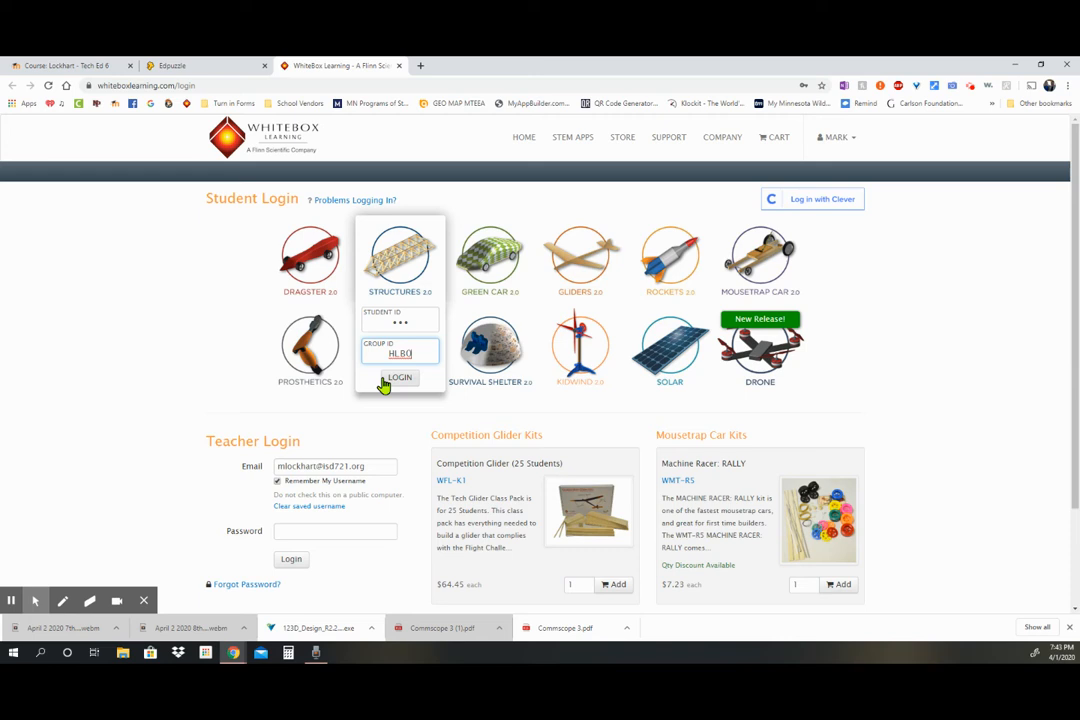
mouse_move(540, 372)
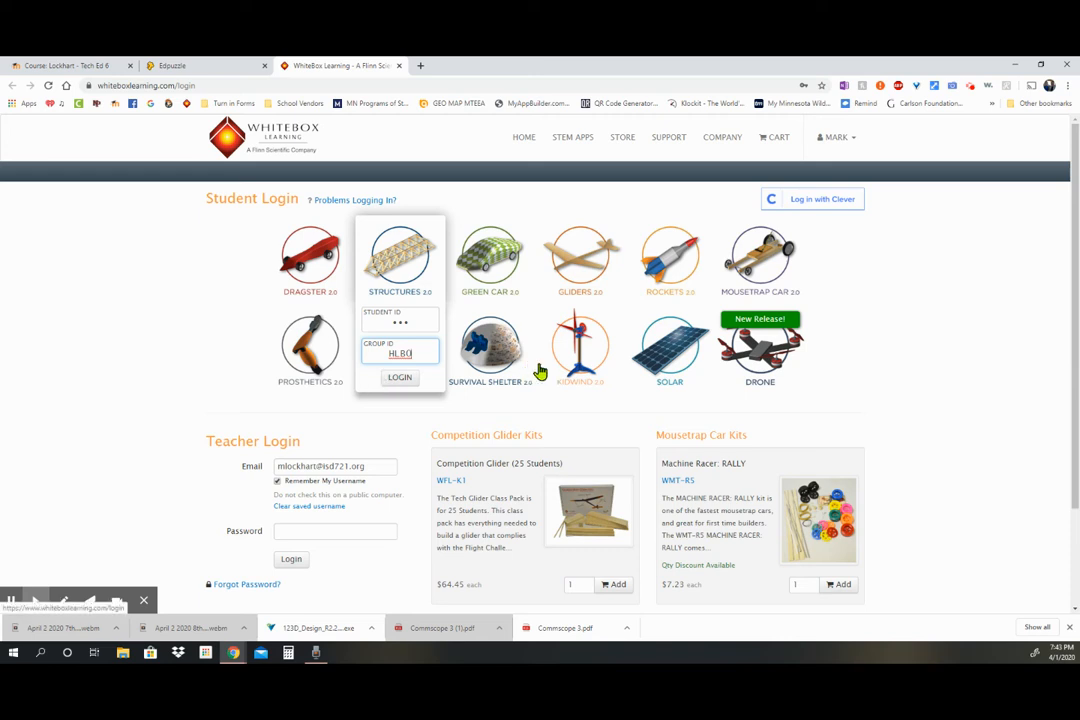
left_click(399, 377)
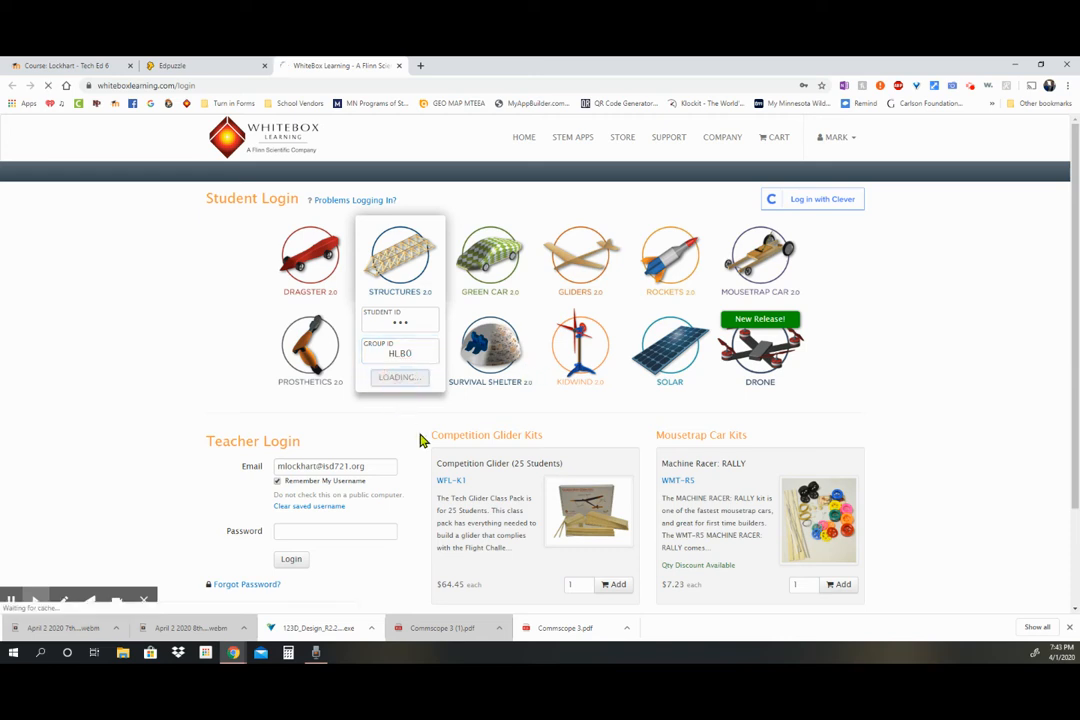
Click LOGIN again until Structures 2.0 opens on its Research tab
left_click(399, 377)
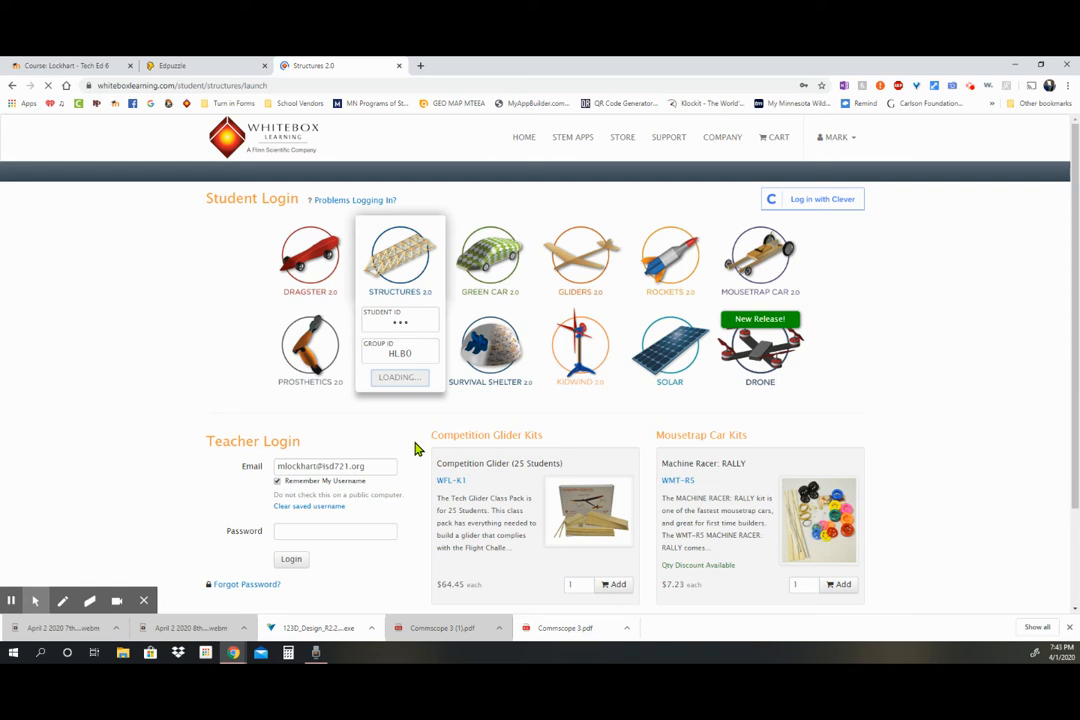
left_click(398, 377)
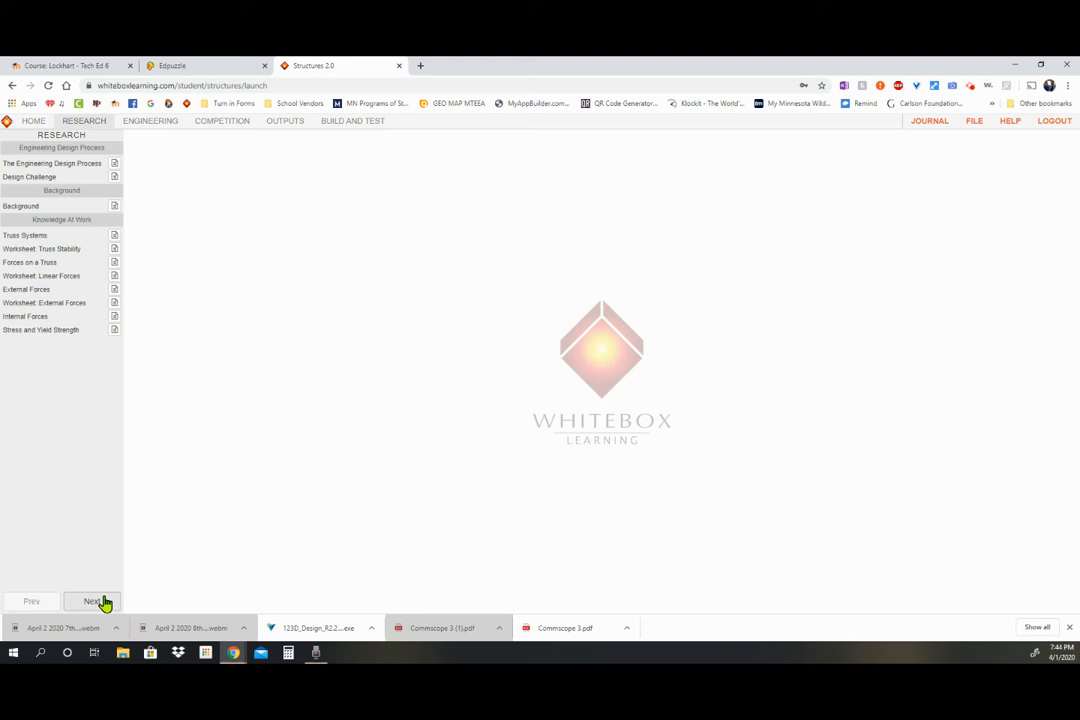
mouse_move(137, 571)
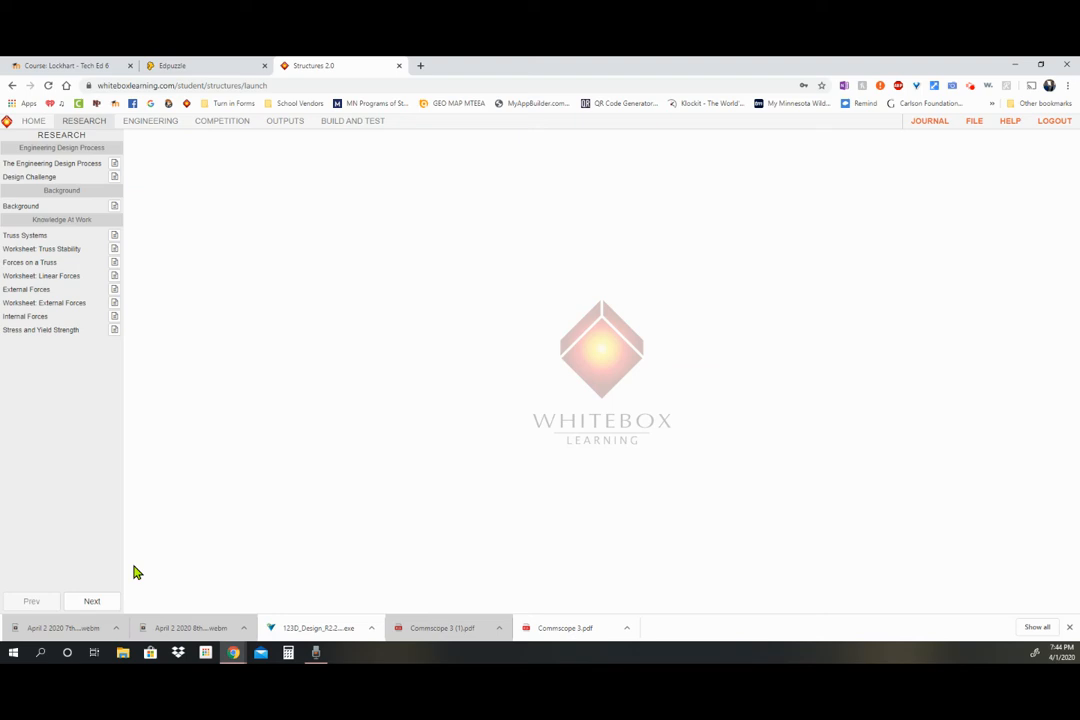
mouse_move(189, 491)
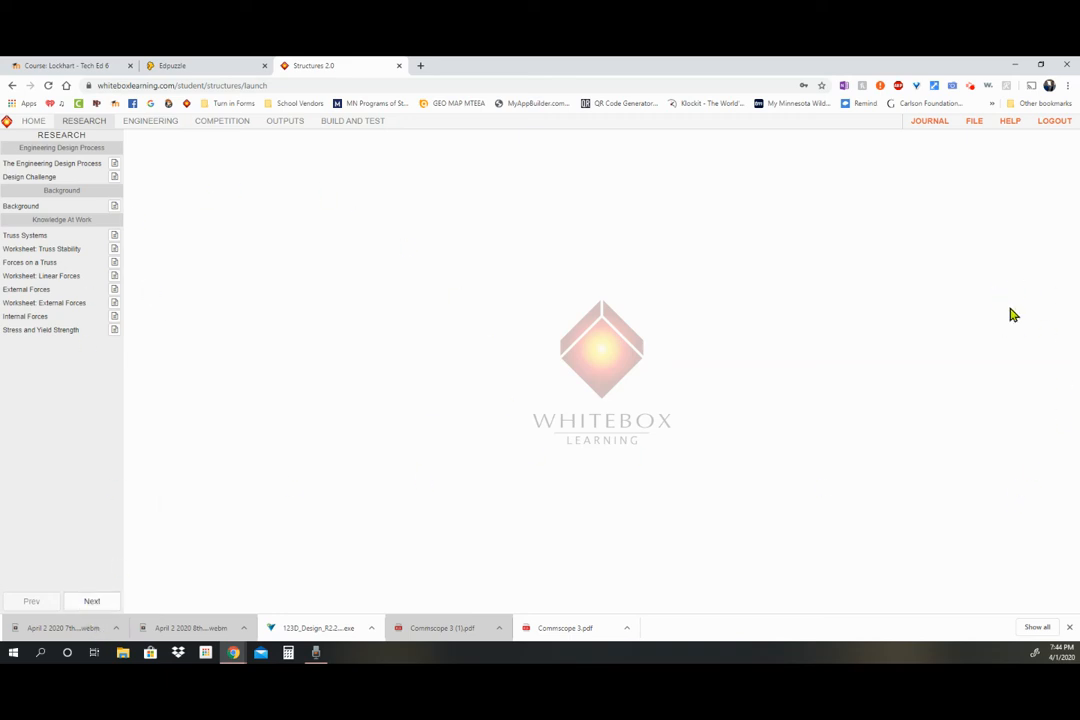
mouse_move(243, 208)
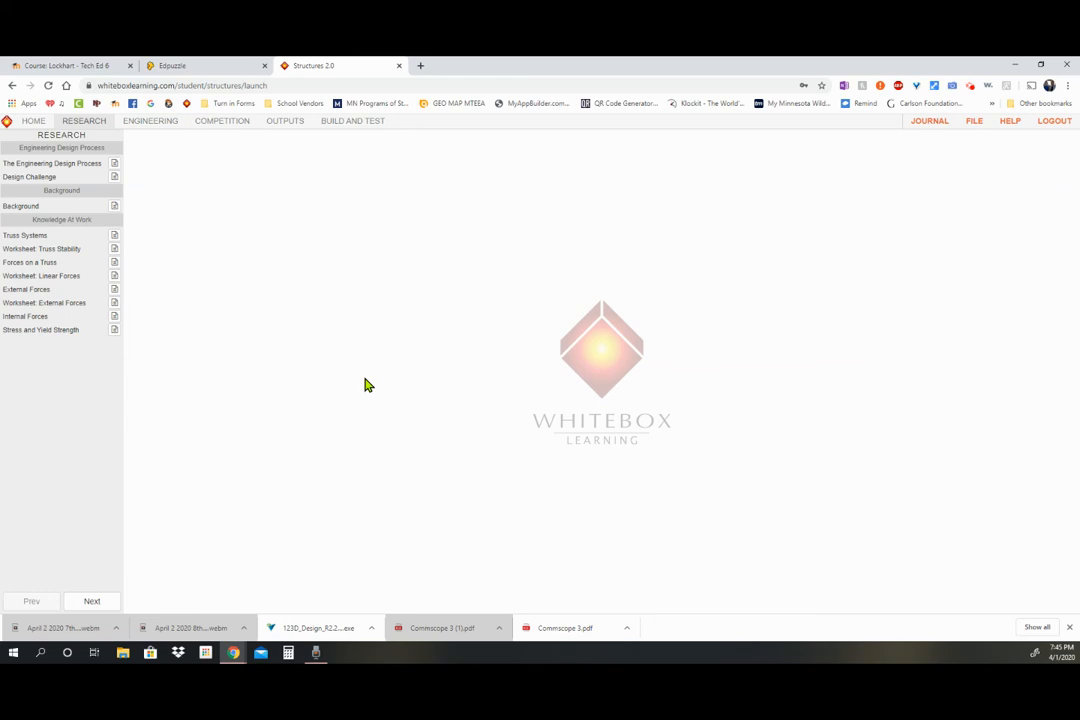
mouse_move(420, 415)
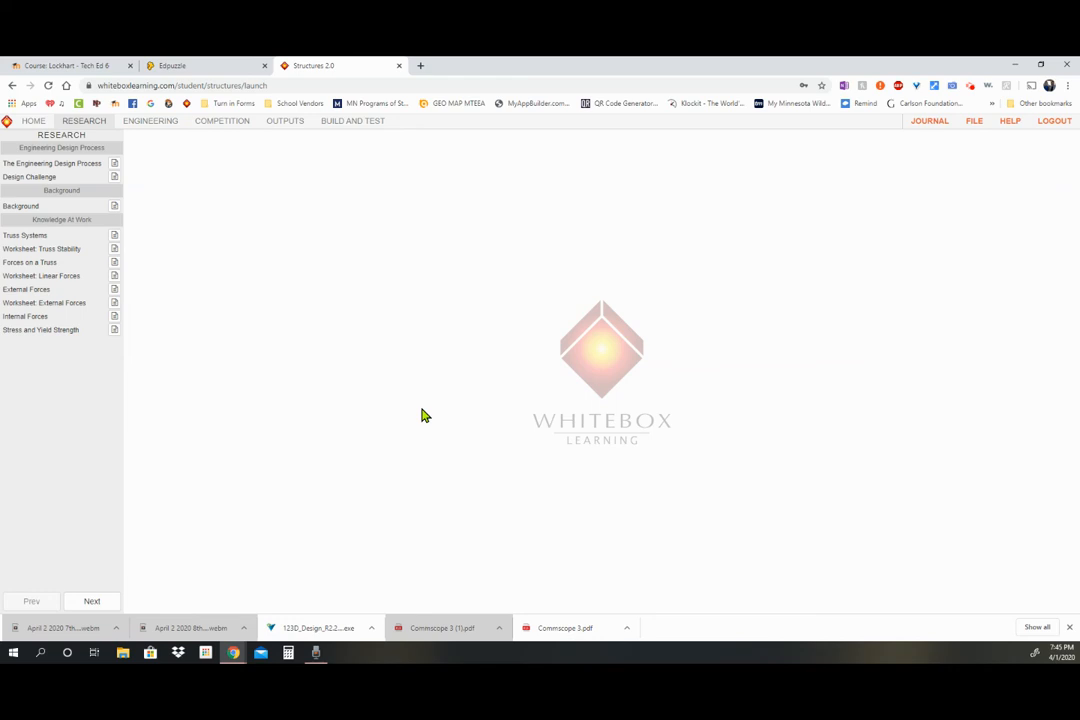
mouse_move(567, 530)
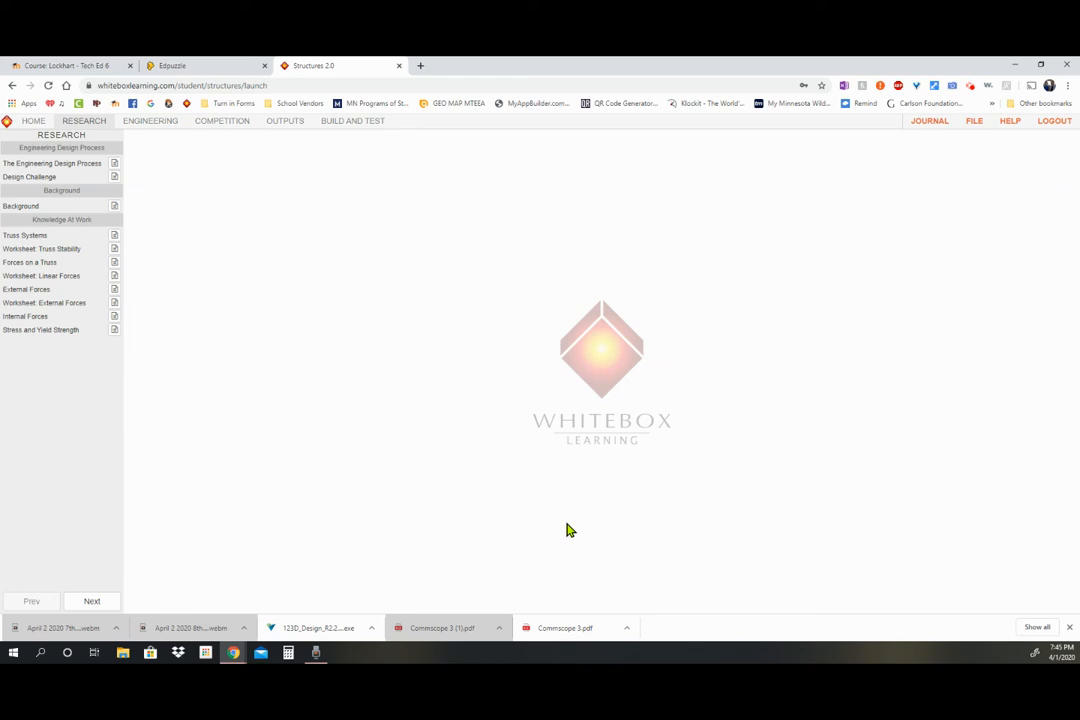